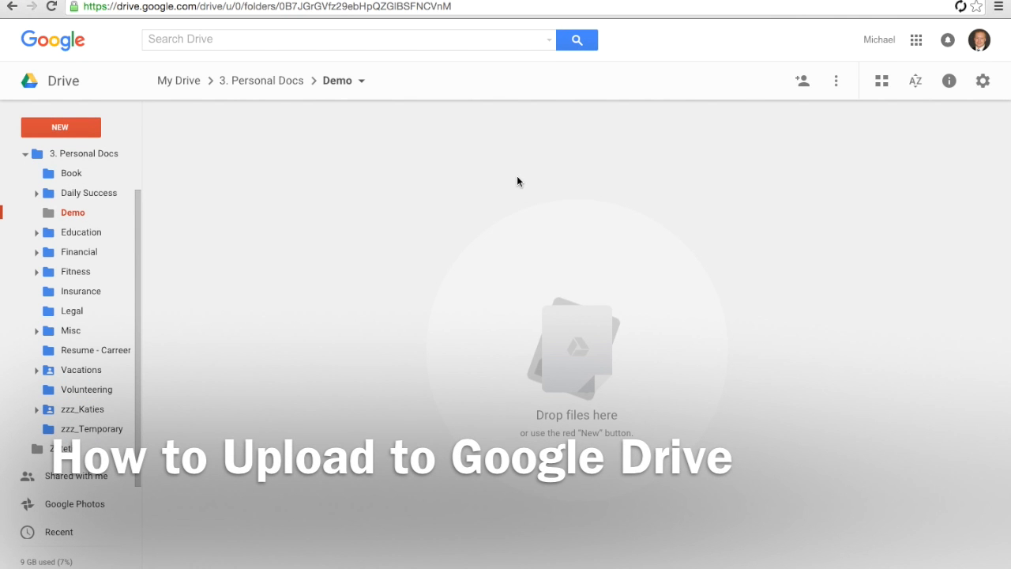
mouse_move(647, 188)
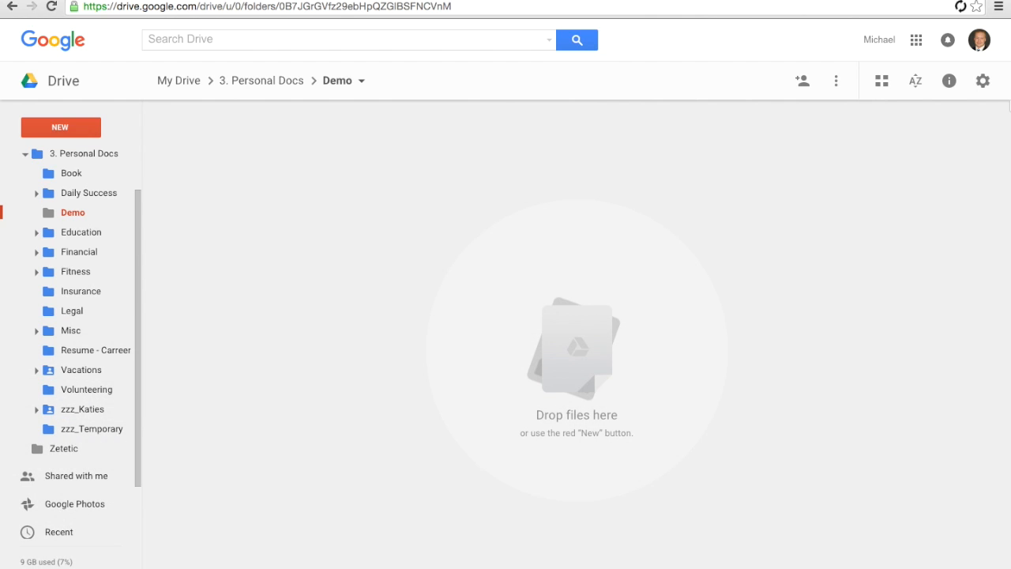
mouse_move(938, 72)
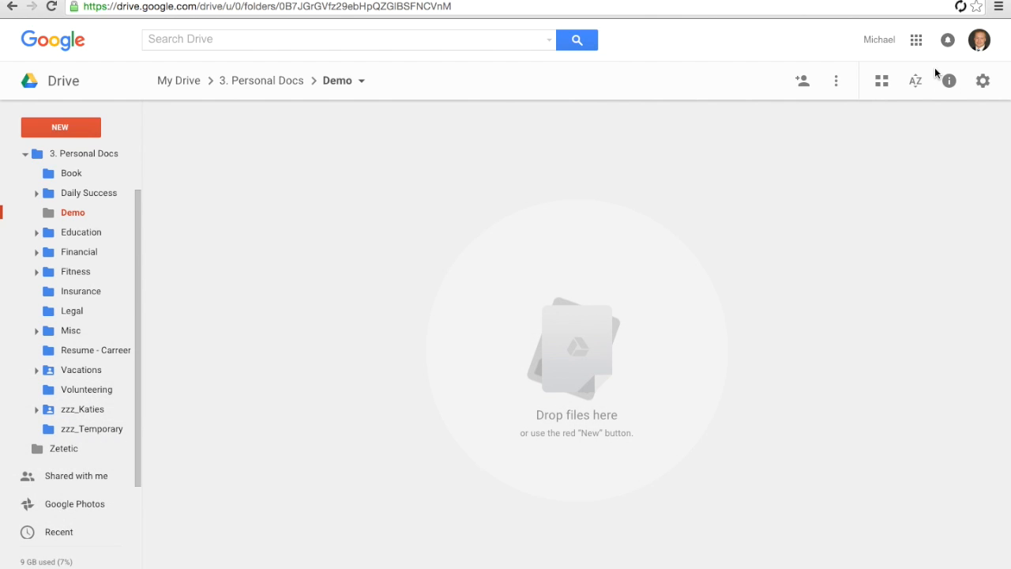
mouse_move(917, 80)
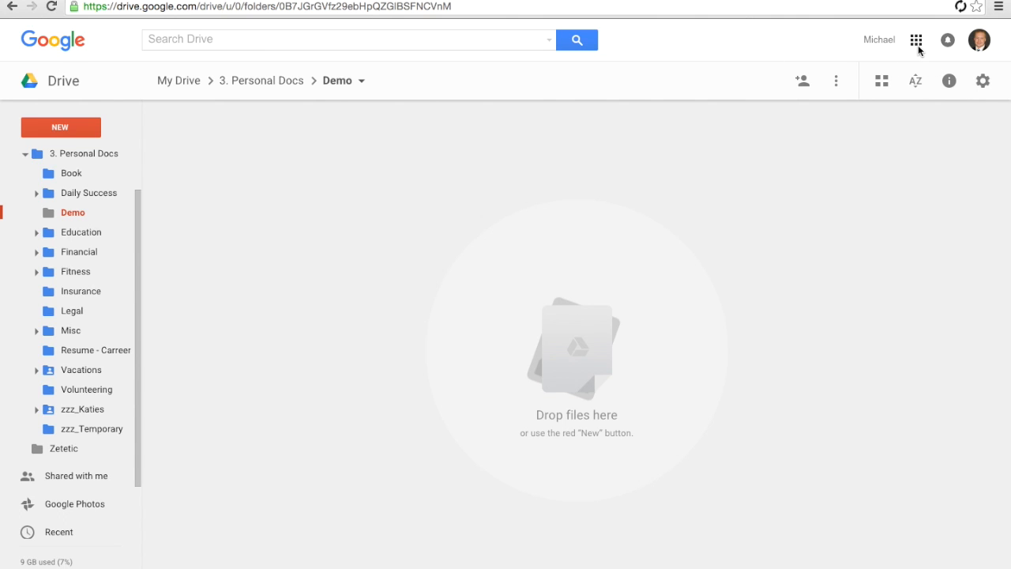
Drop the desktop 'Share to Google Drive' folder onto the Demo folder's upload area
left_click(915, 39)
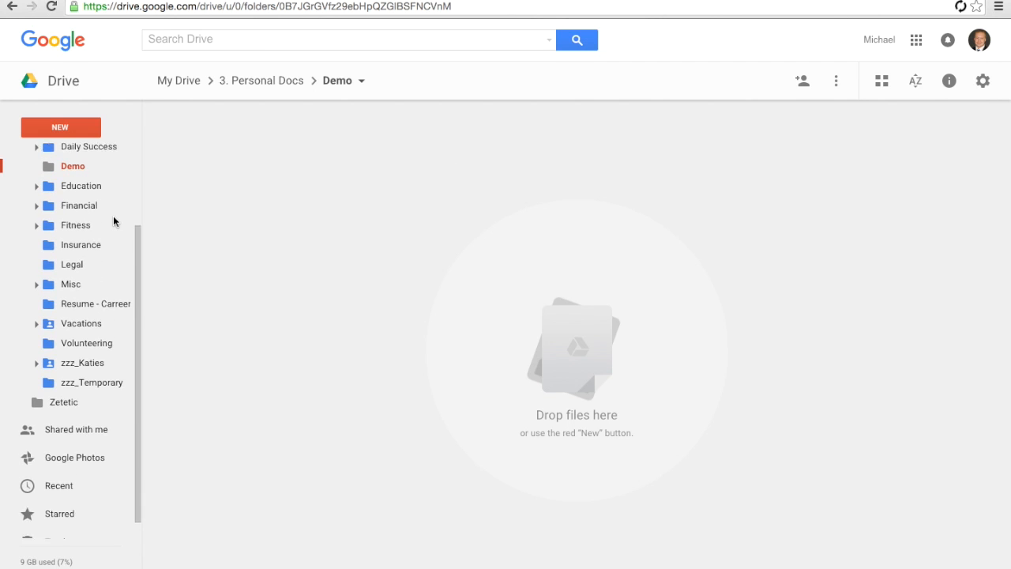
left_click(13, 155)
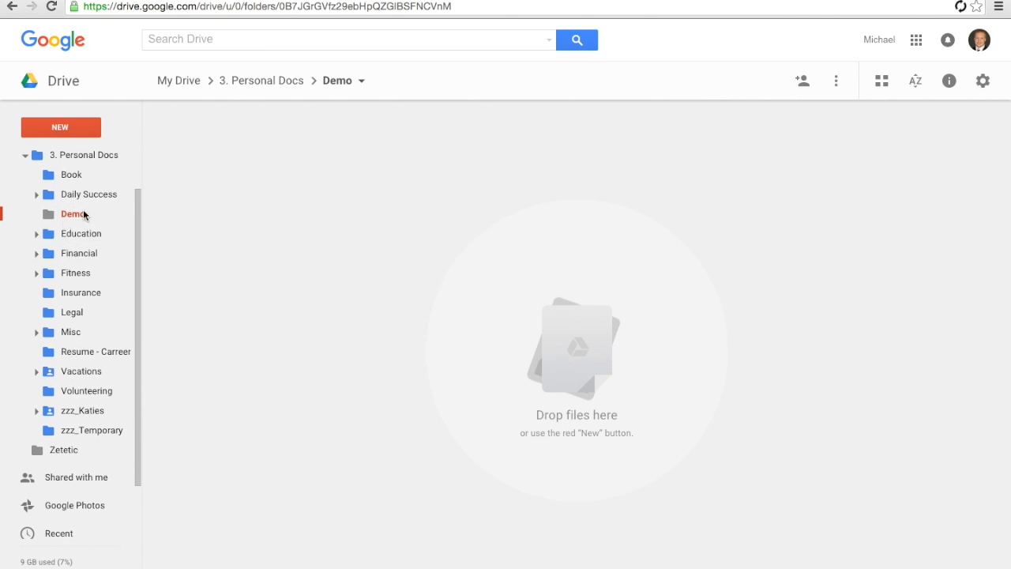
mouse_move(364, 97)
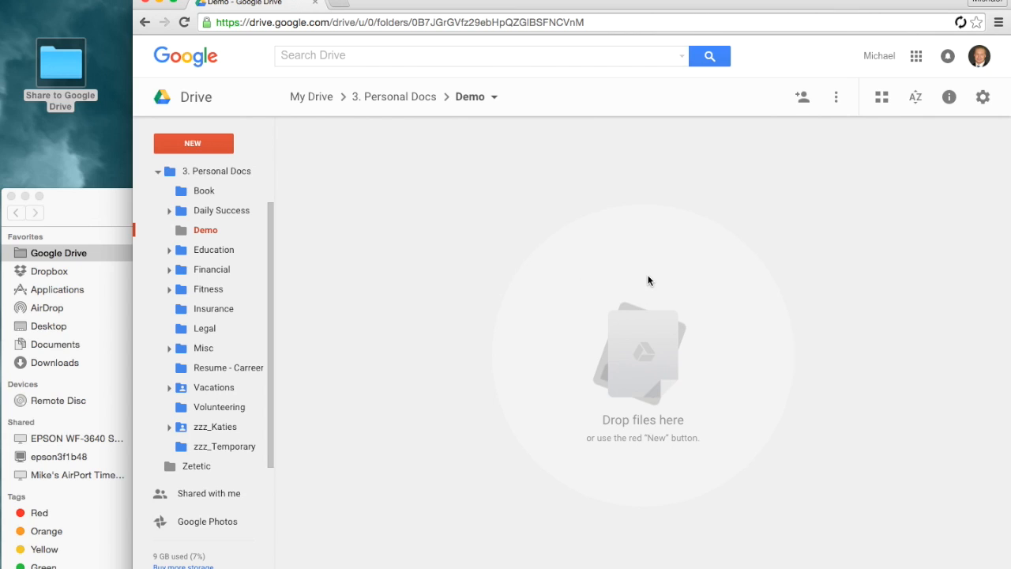
mouse_move(411, 306)
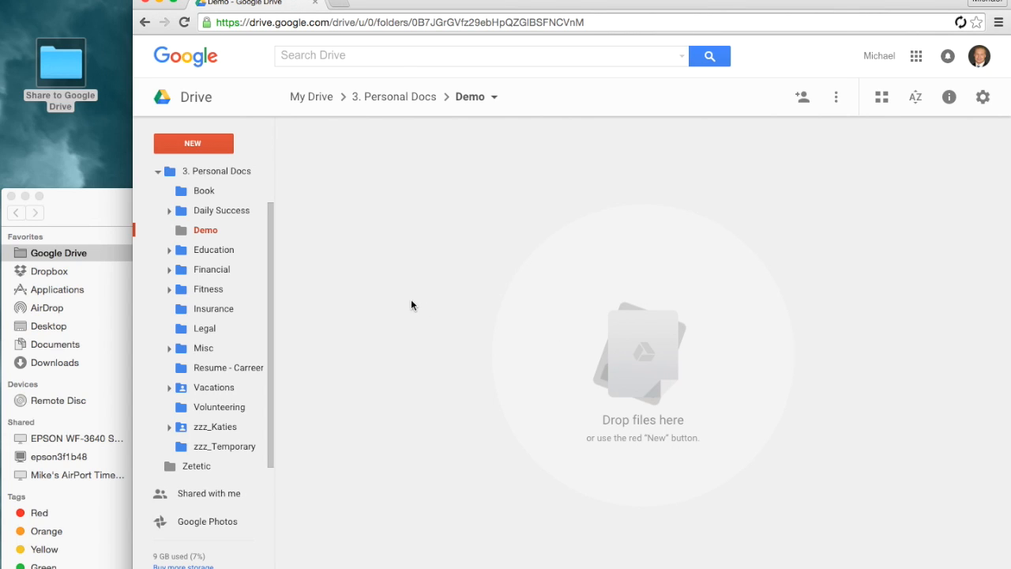
mouse_move(600, 333)
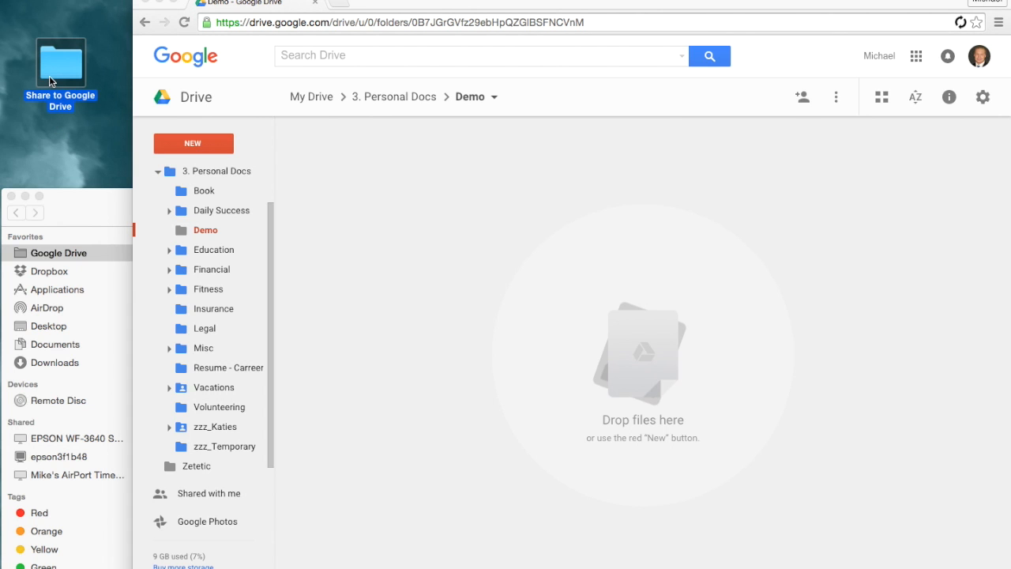
left_click_drag(60, 63, 360, 237)
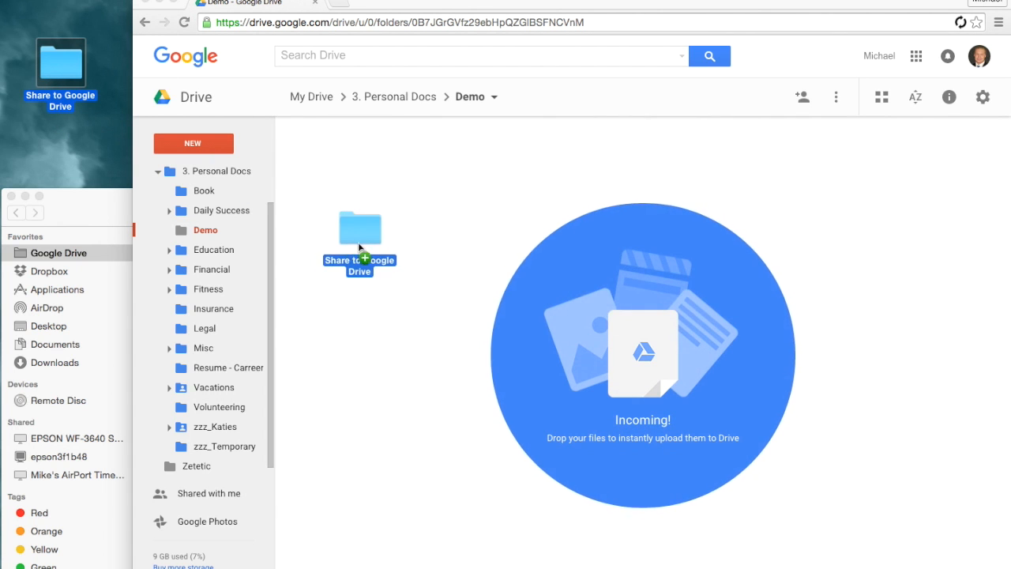
left_click_drag(361, 237, 624, 347)
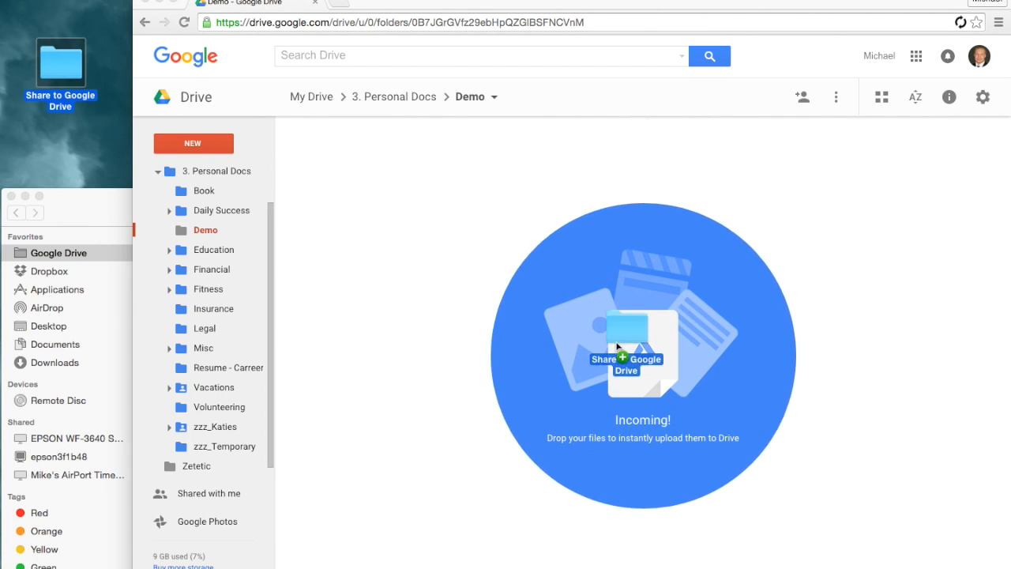
left_click_drag(61, 71, 641, 353)
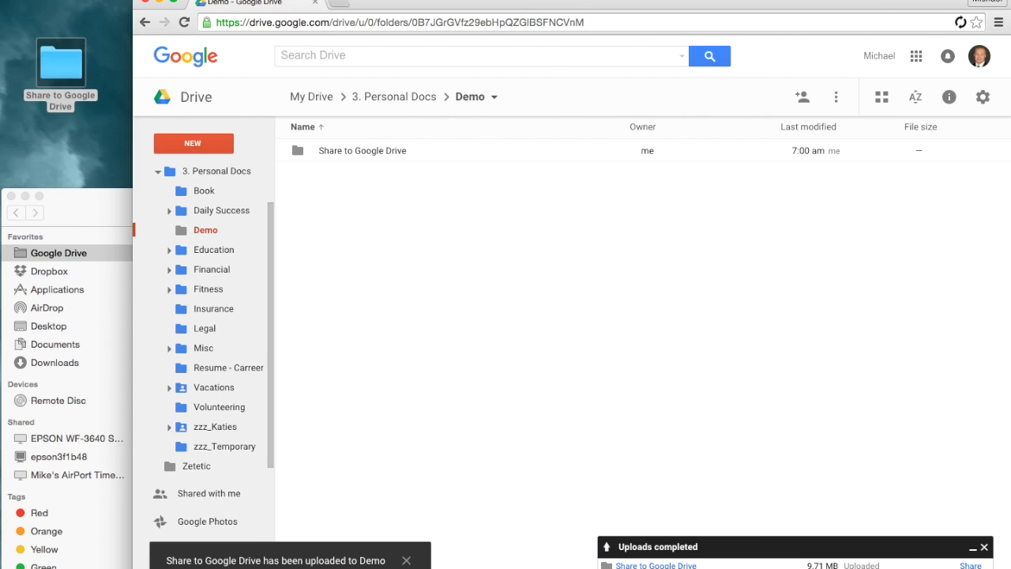
mouse_move(531, 338)
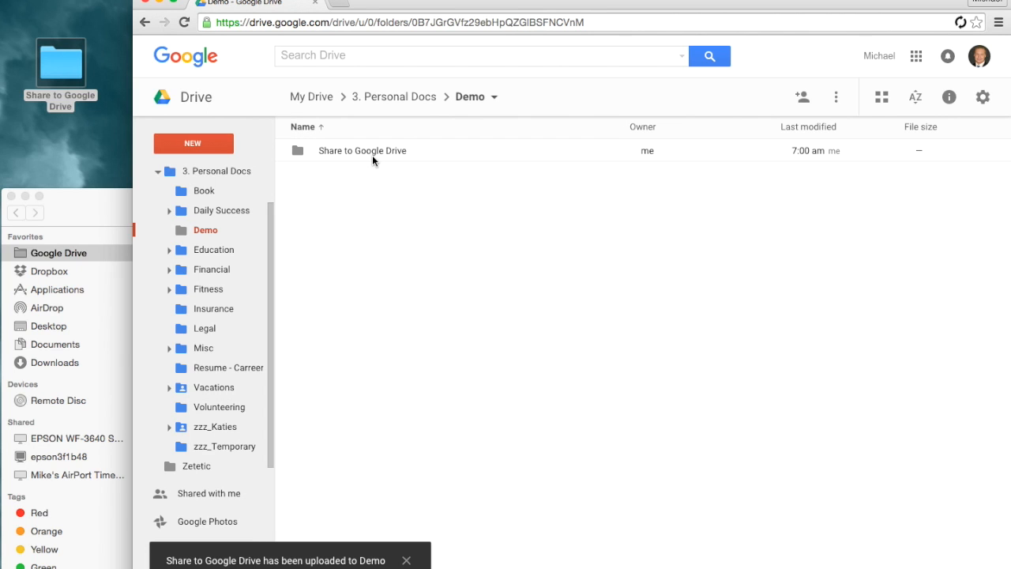
Open the 'Share to Google Drive' folder and select its first and last photos
double_click(362, 151)
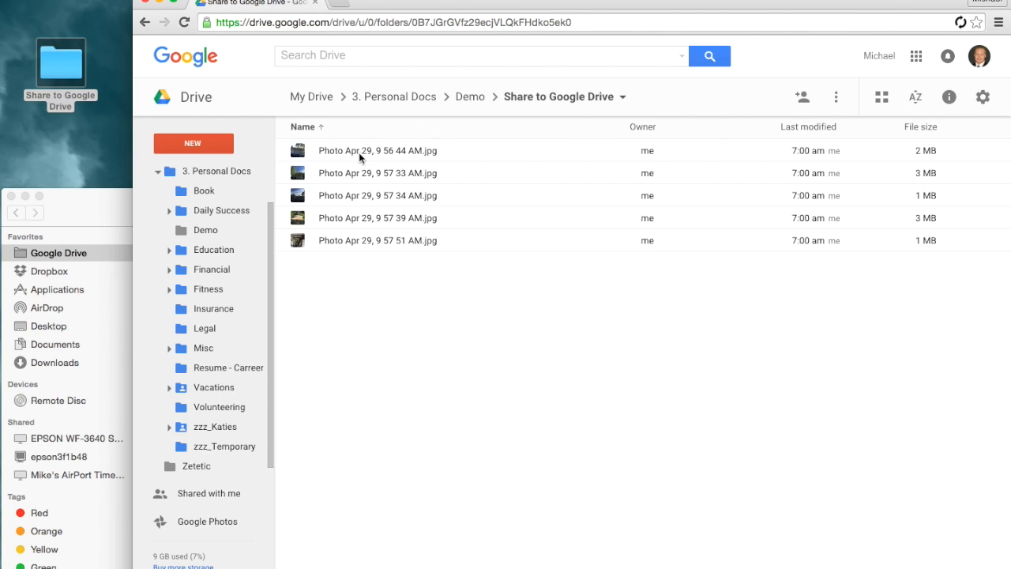
left_click(377, 150)
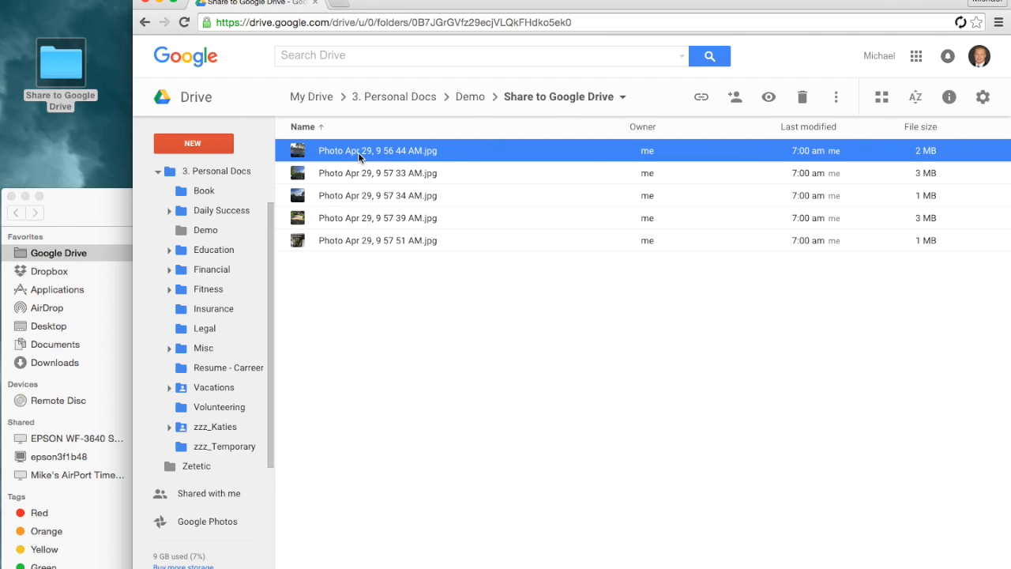
mouse_move(497, 190)
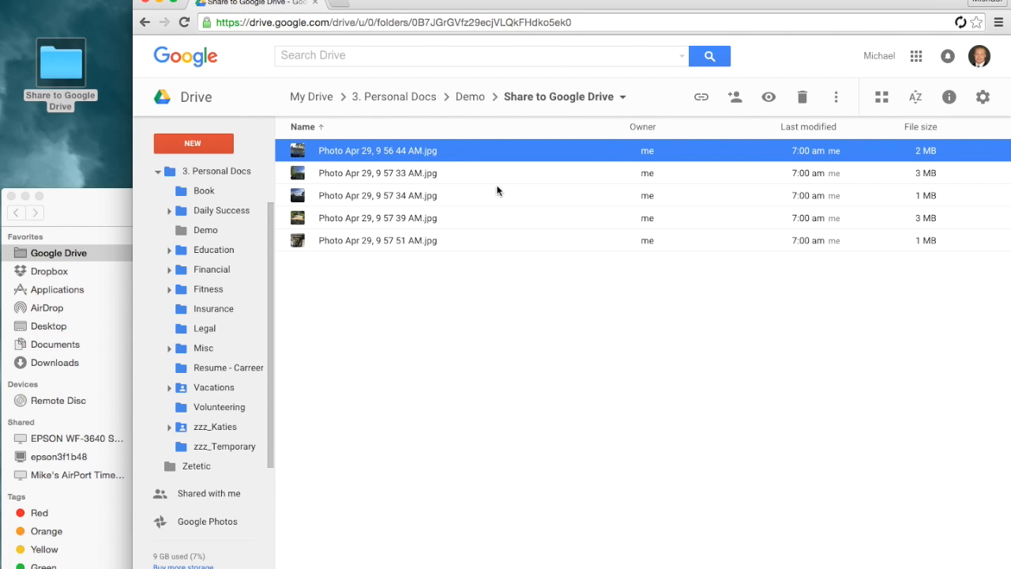
left_click(378, 240)
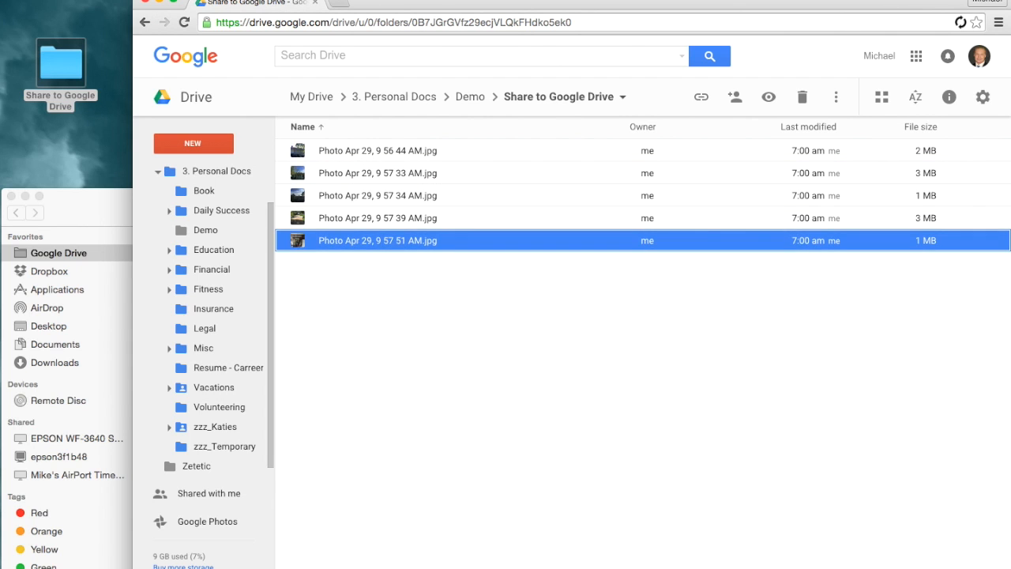
mouse_move(395, 177)
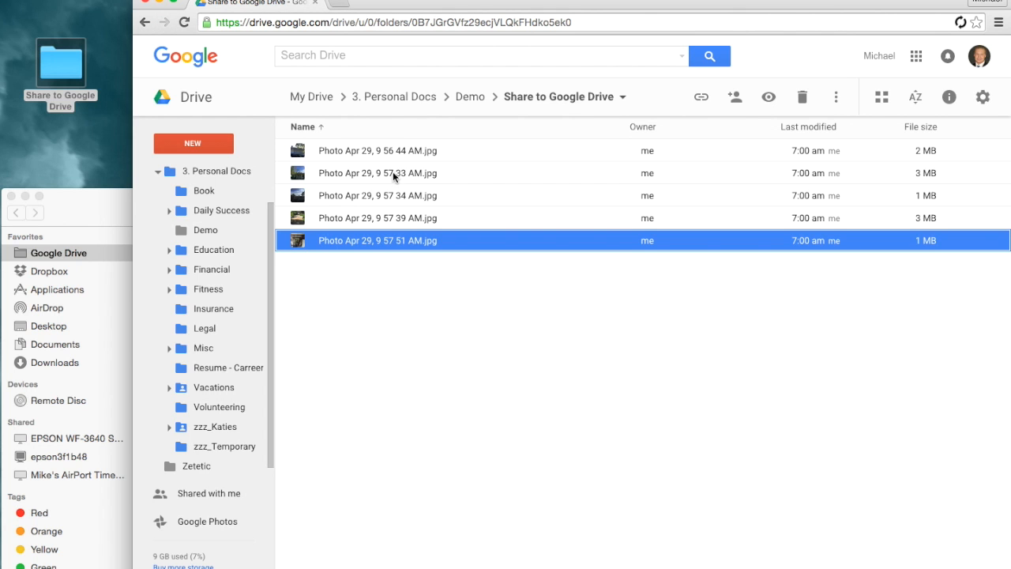